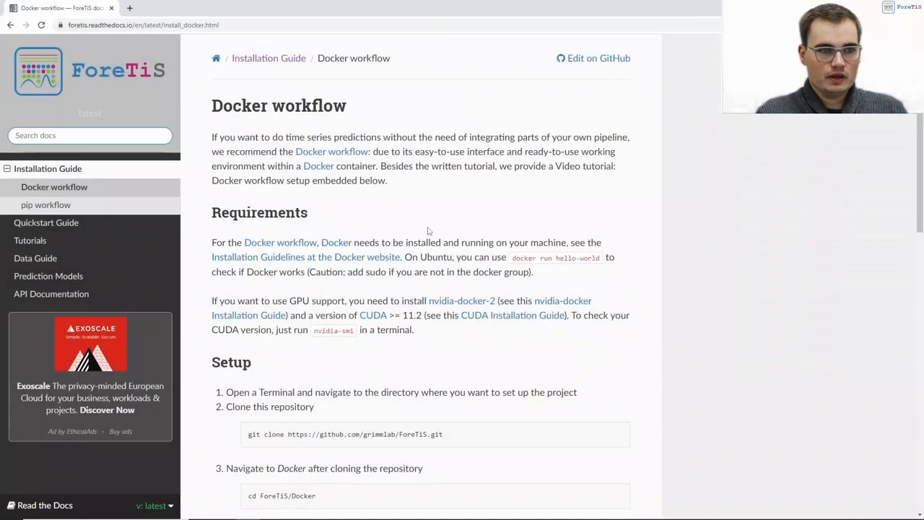
mouse_move(393, 226)
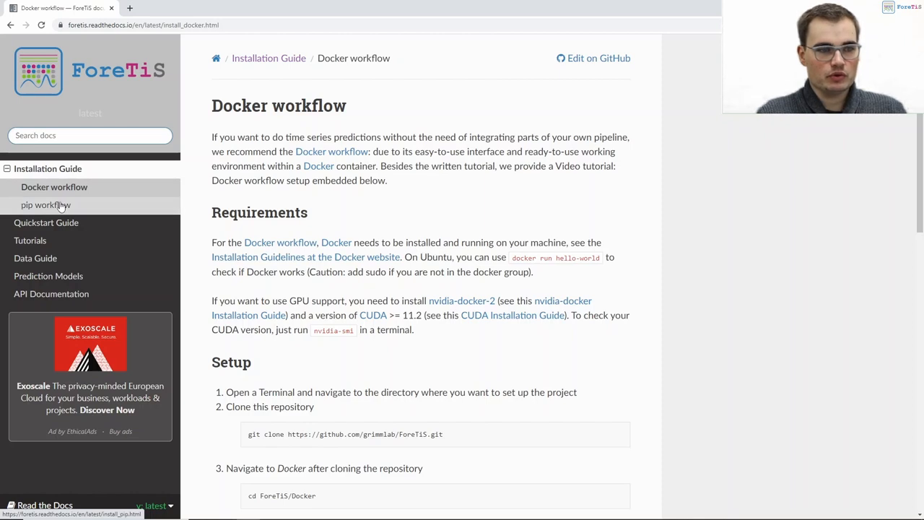
mouse_move(321, 404)
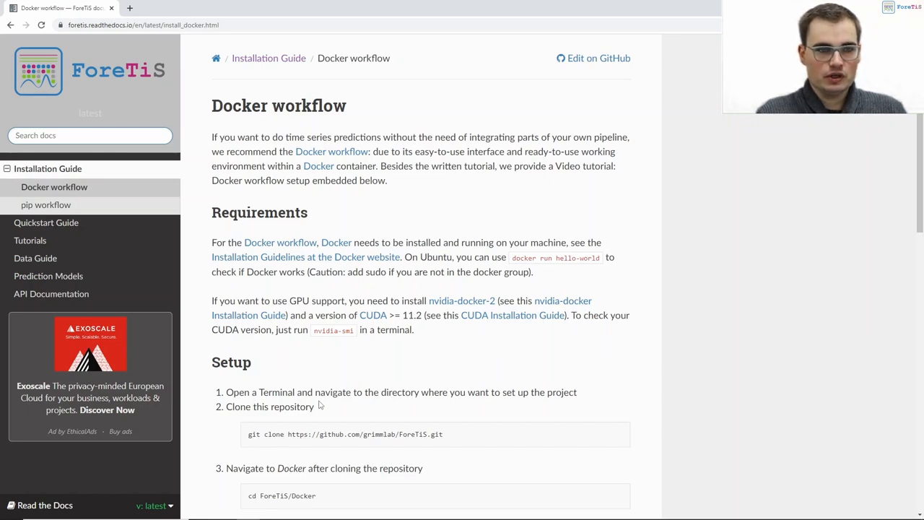
Scroll the Docker workflow page down to the Setup commands: clone, cd, docker build, docker run
scroll(down, 3)
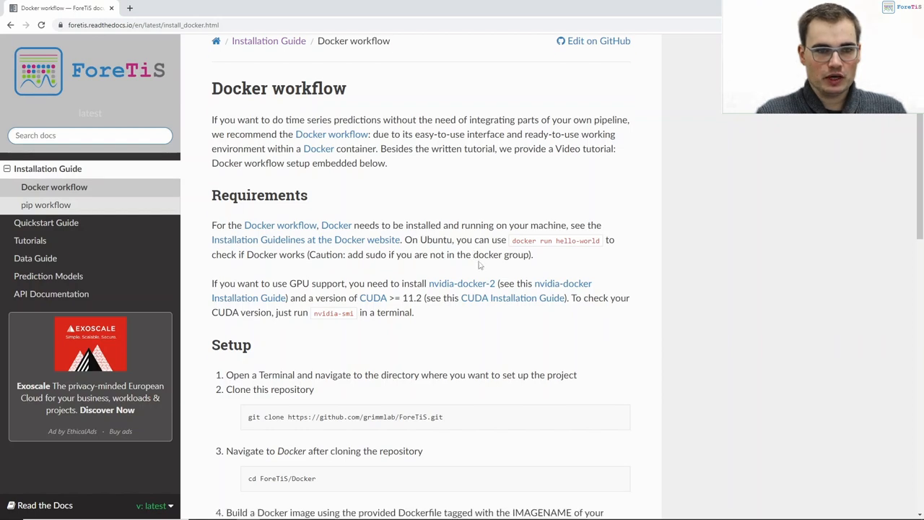
scroll(down, 3)
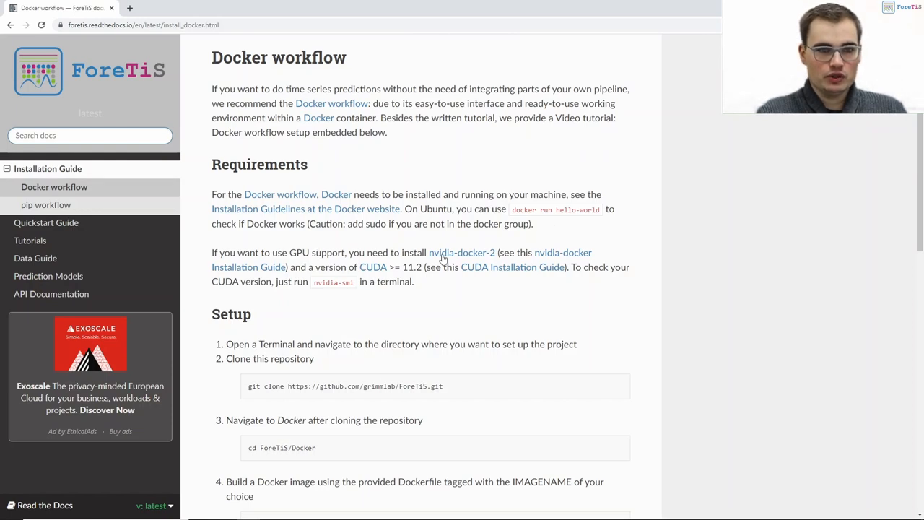
mouse_move(375, 294)
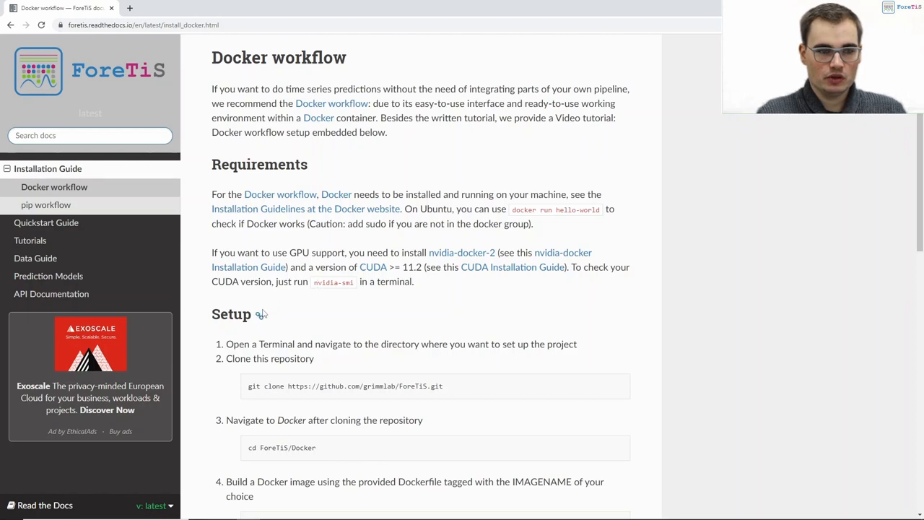
scroll(down, 3)
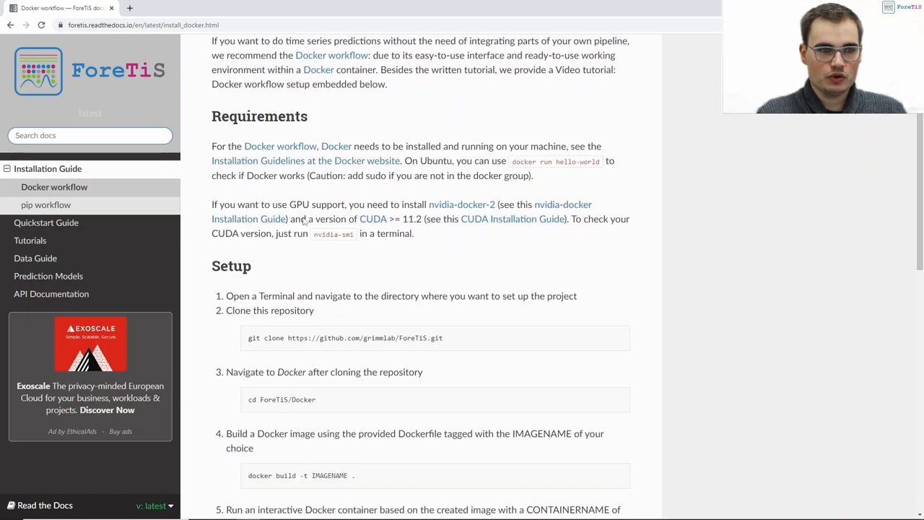
scroll(down, 3)
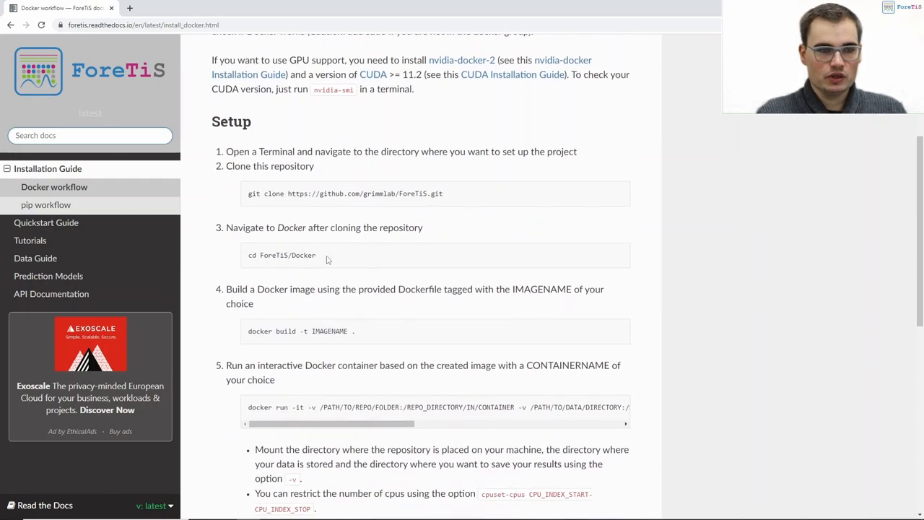
scroll(down, 3)
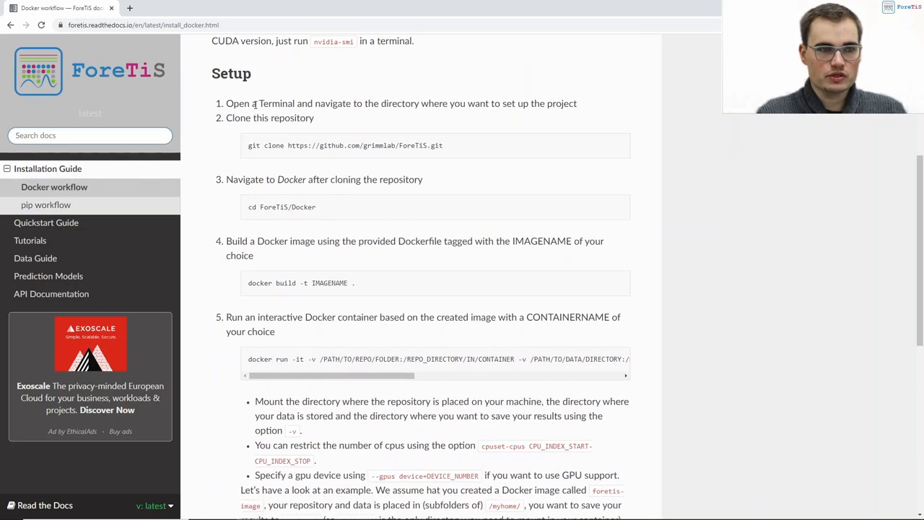
mouse_move(330, 370)
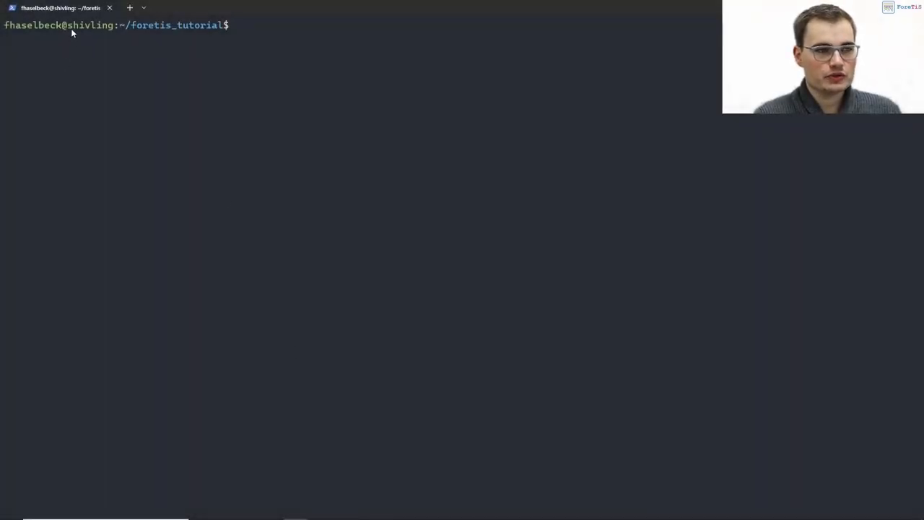
Run docker --version (20.10.13) and docker run hello-world to confirm Docker works
text(d)
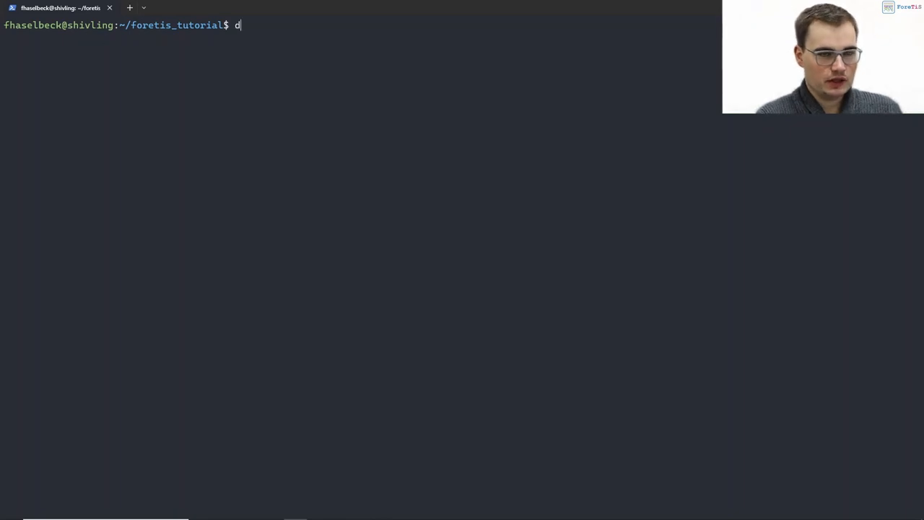
text(ocker --version)
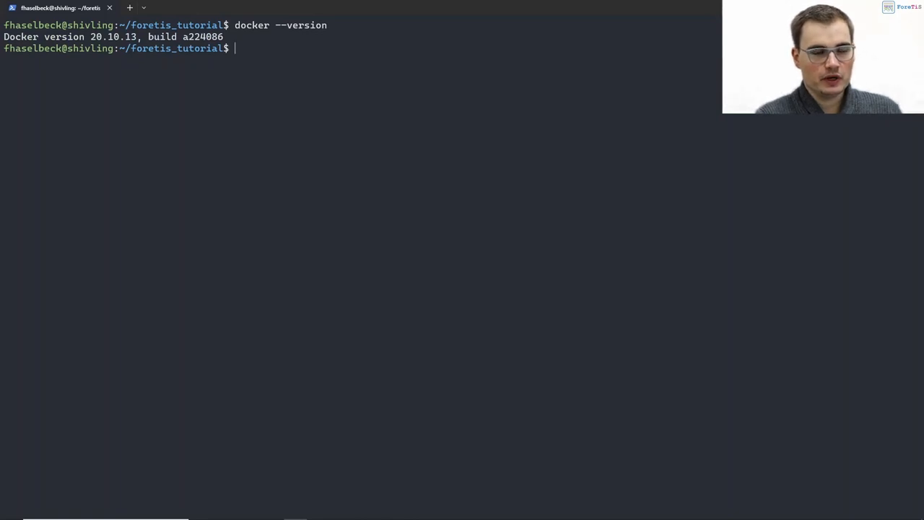
text(docker run hello-world)
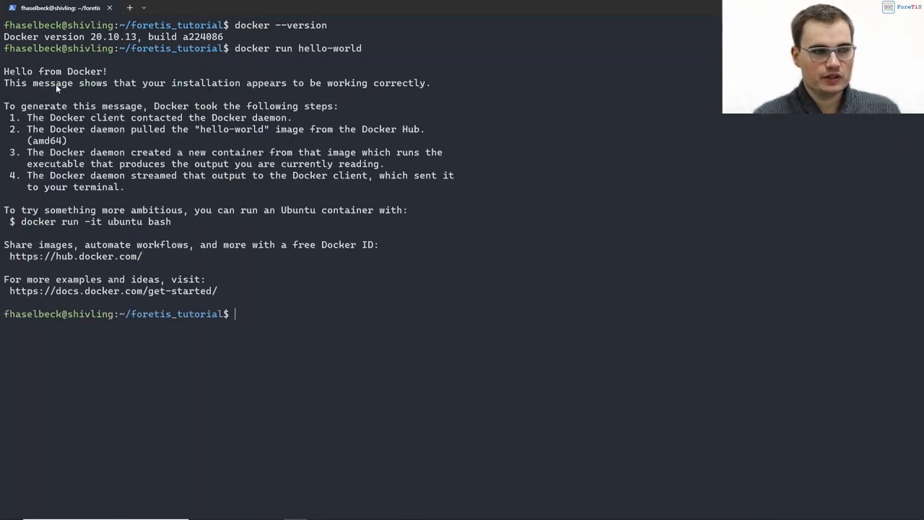
mouse_move(415, 369)
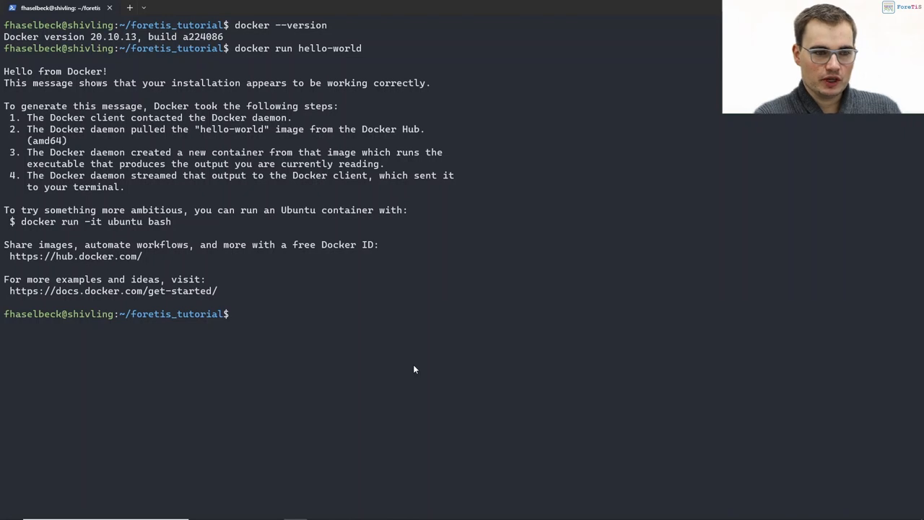
Run nvidia-smi showing four NVIDIA GPUs with CUDA 11.4, then ls the empty tutorial folder
text(nvid)
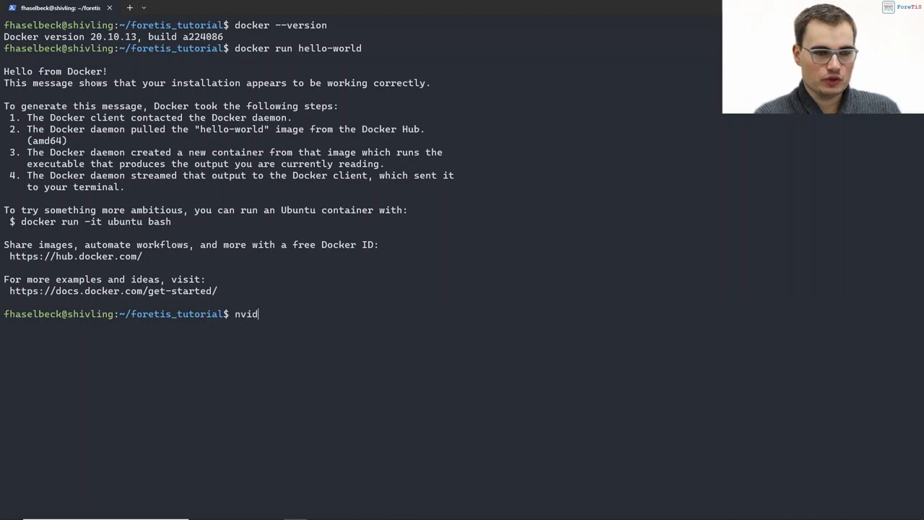
text(ia-smi)
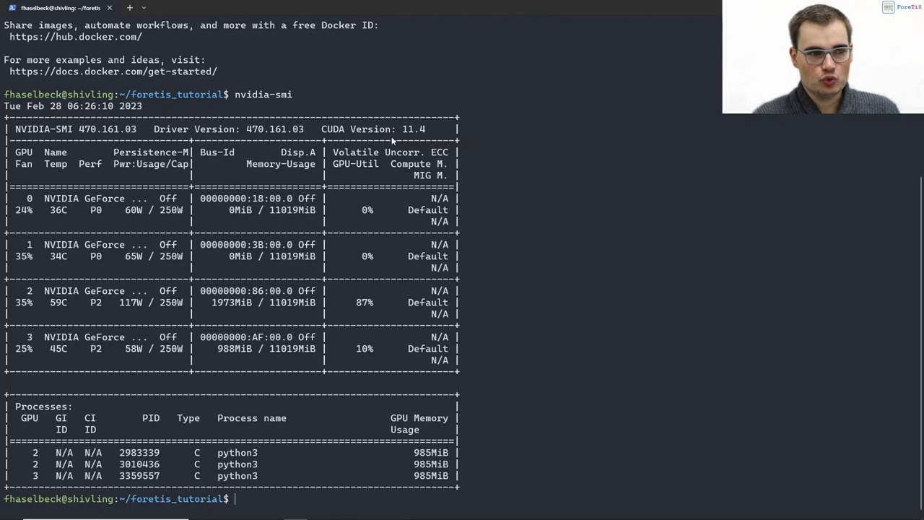
mouse_move(248, 499)
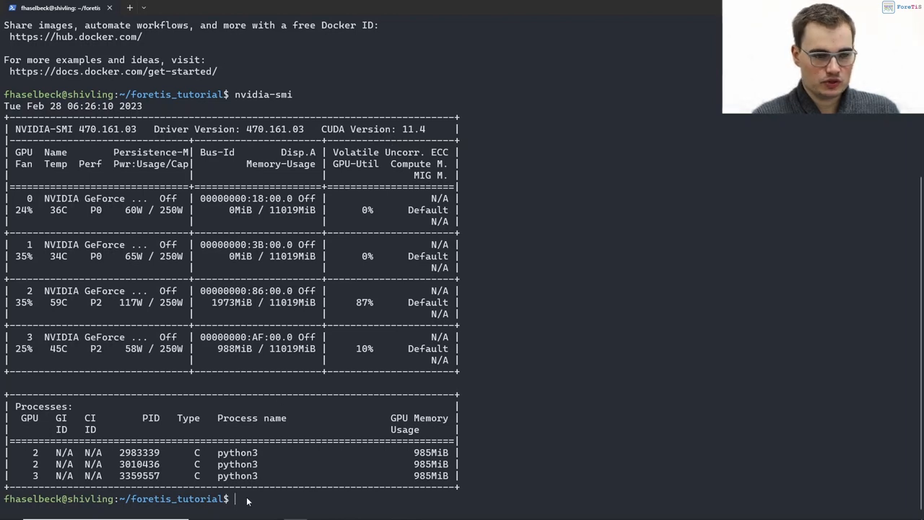
text(ls)
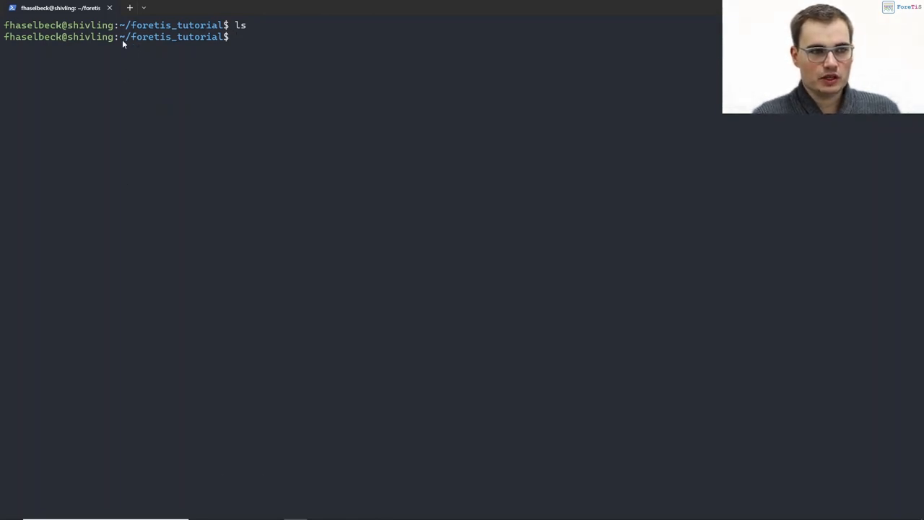
mouse_move(198, 44)
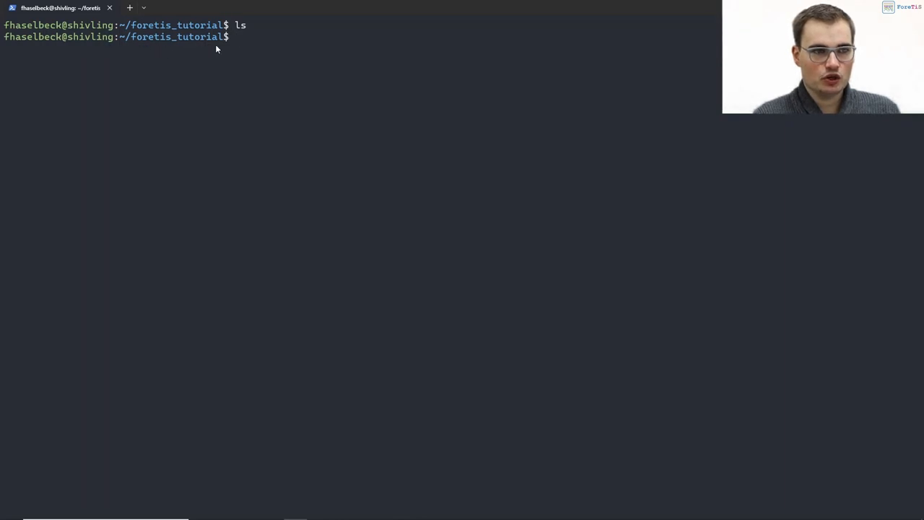
text(g)
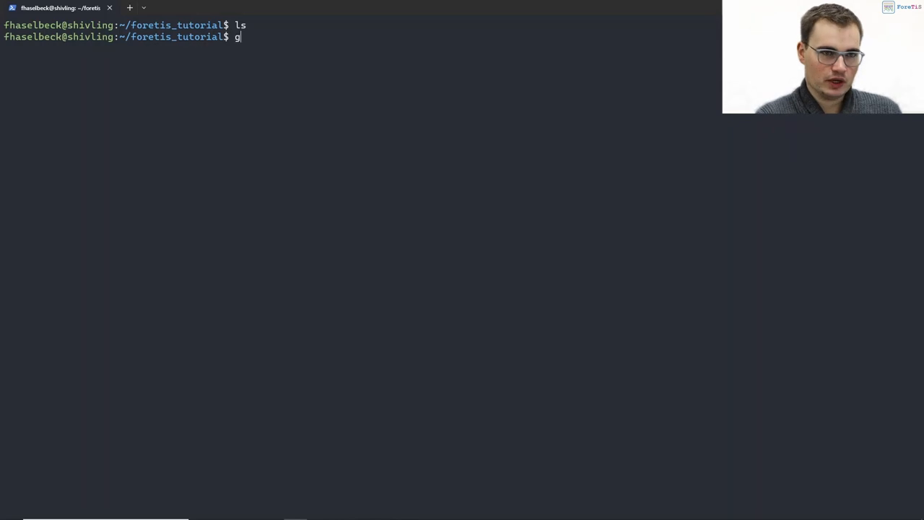
text(it clone hh)
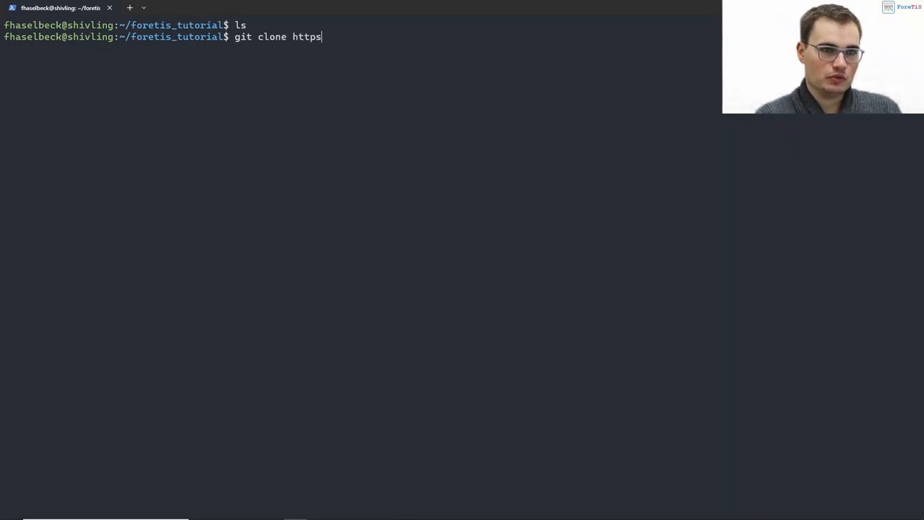
text(://gi)
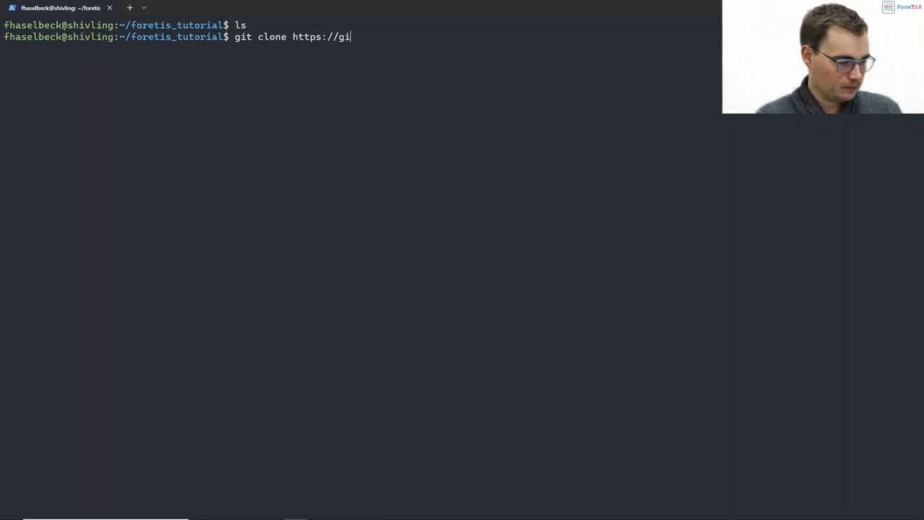
text(thub.com)
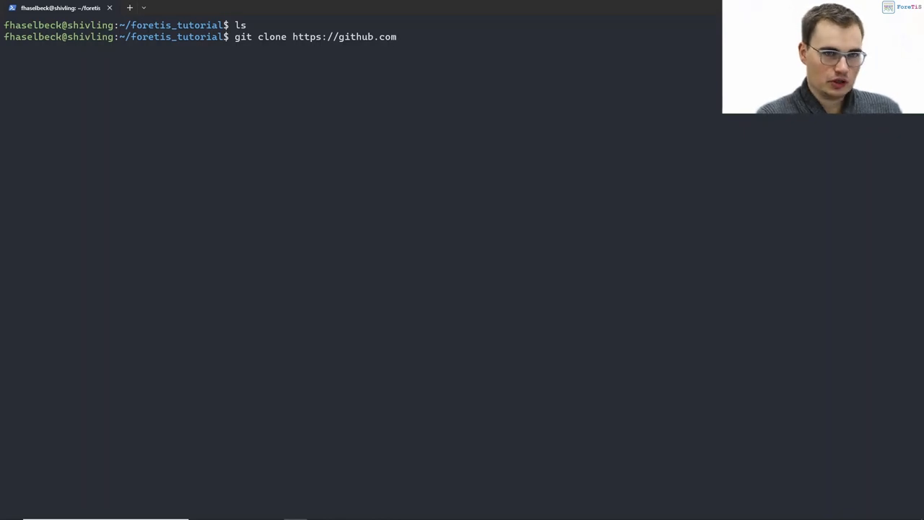
text(/)
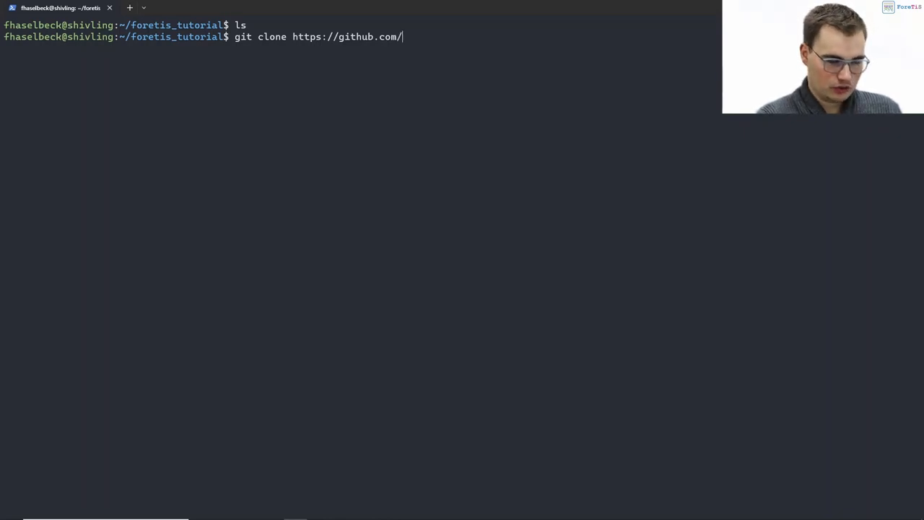
text(grimmlab/F)
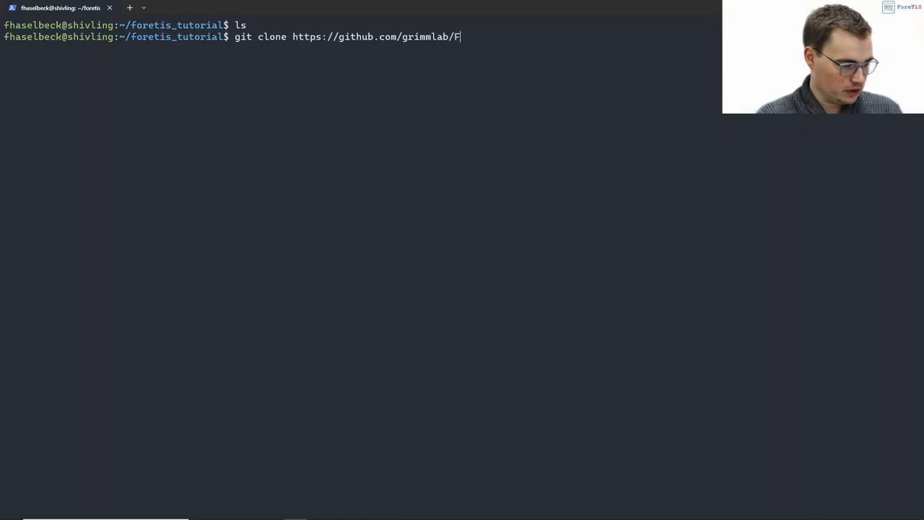
key(Enter)
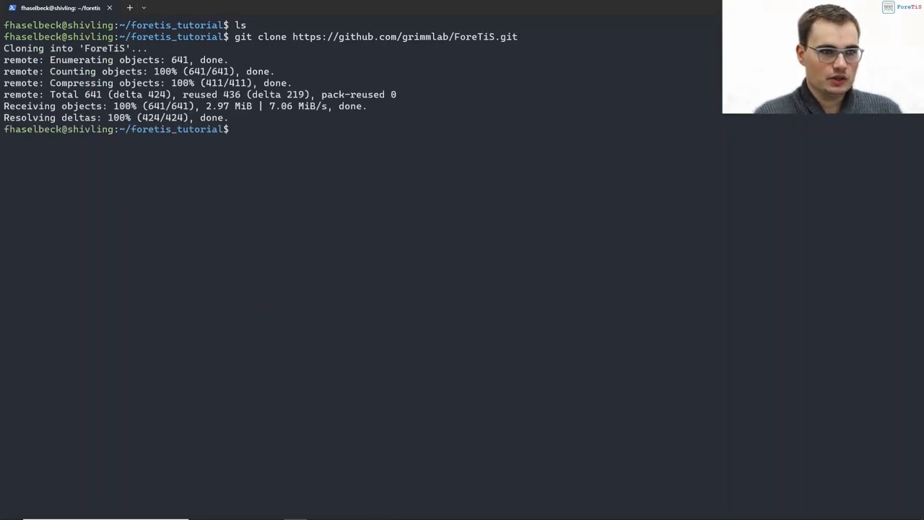
List the new ForeTiS folder and change into the ForeTiS repository
text(ls)
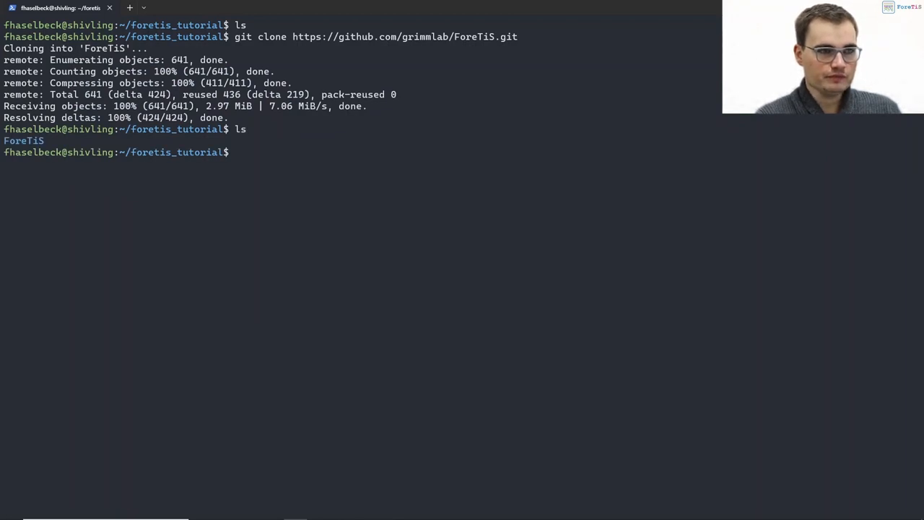
text(cd ForeTiS/)
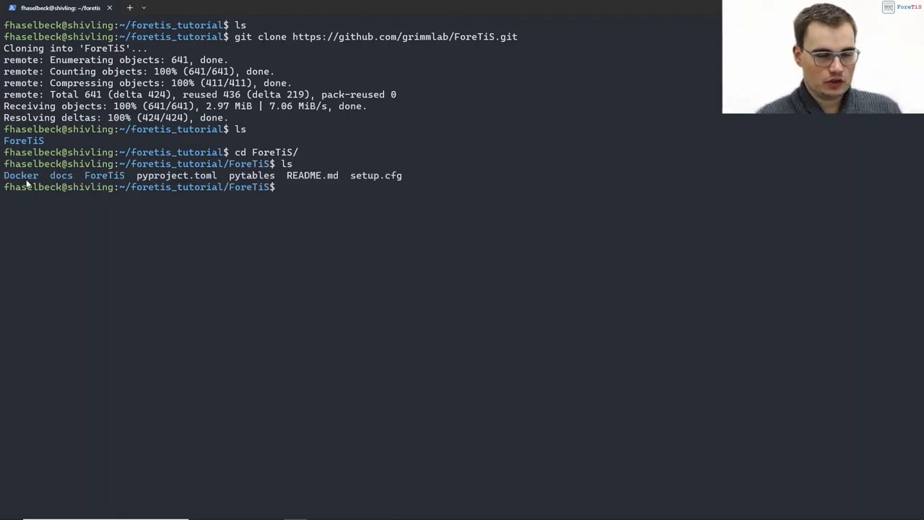
Change into the Docker folder holding the Dockerfile and docker_requirements.txt
text(cd Docker/)
text(ls)
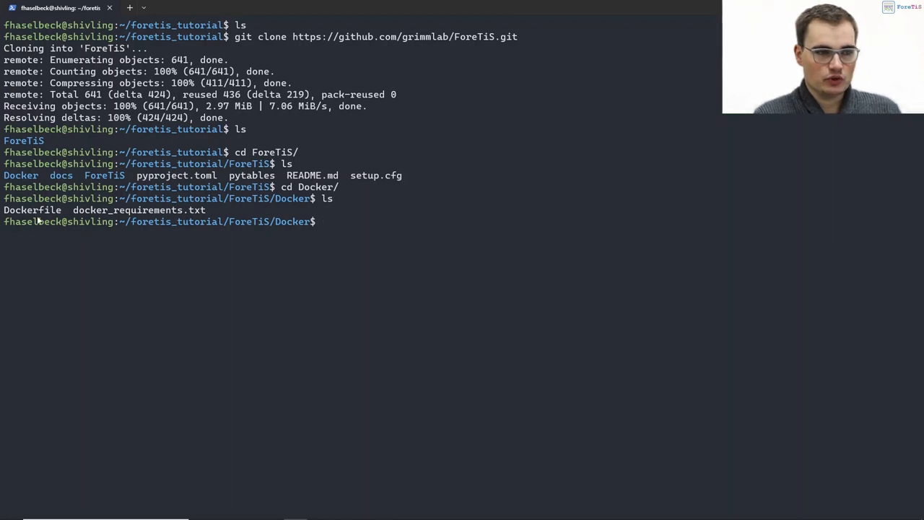
mouse_move(334, 228)
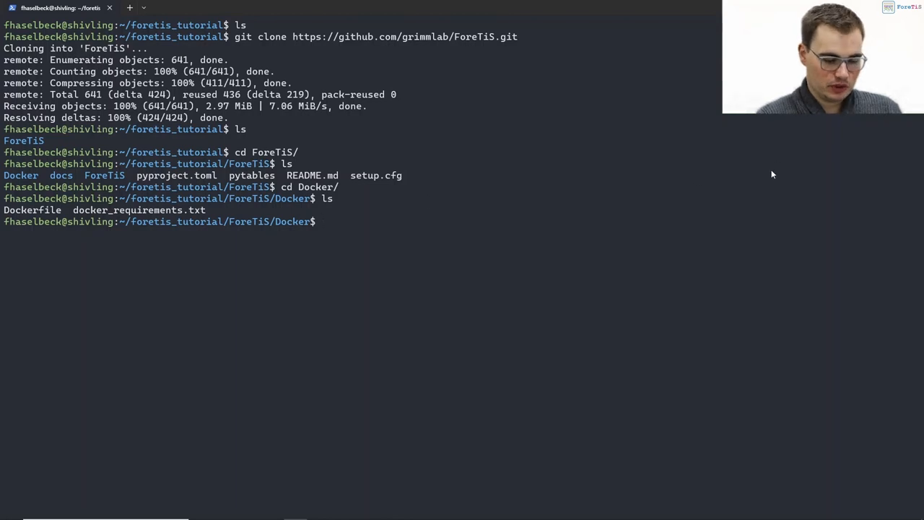
Enter the command docker build -t foretis_tutorial_image . in the Docker folder
text(docker build -)
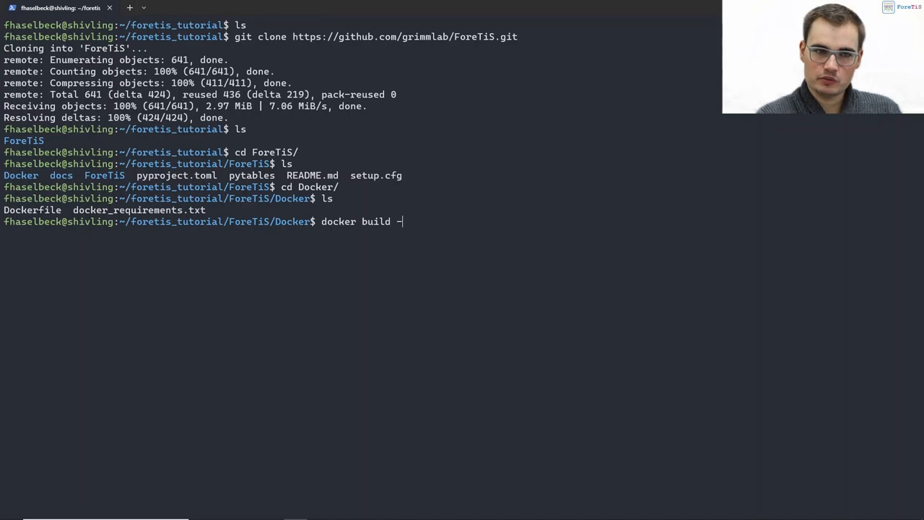
text(t)
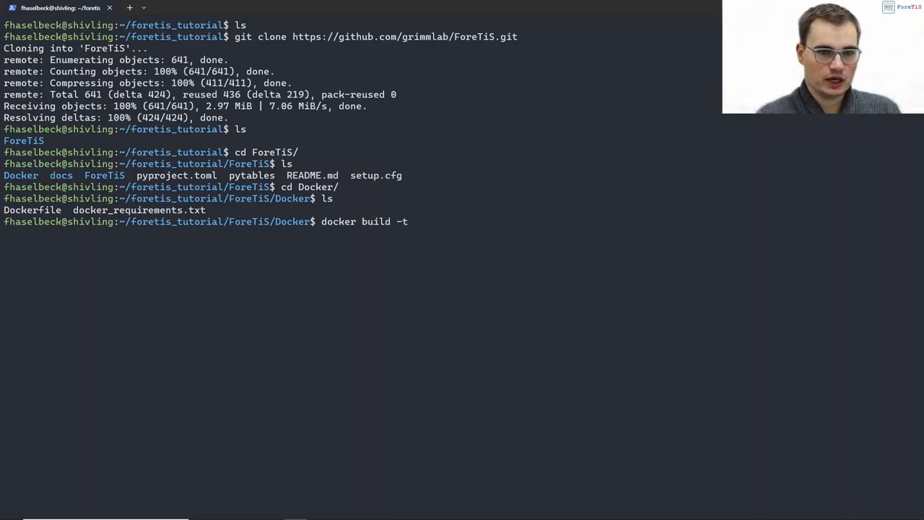
text(foretis_tu)
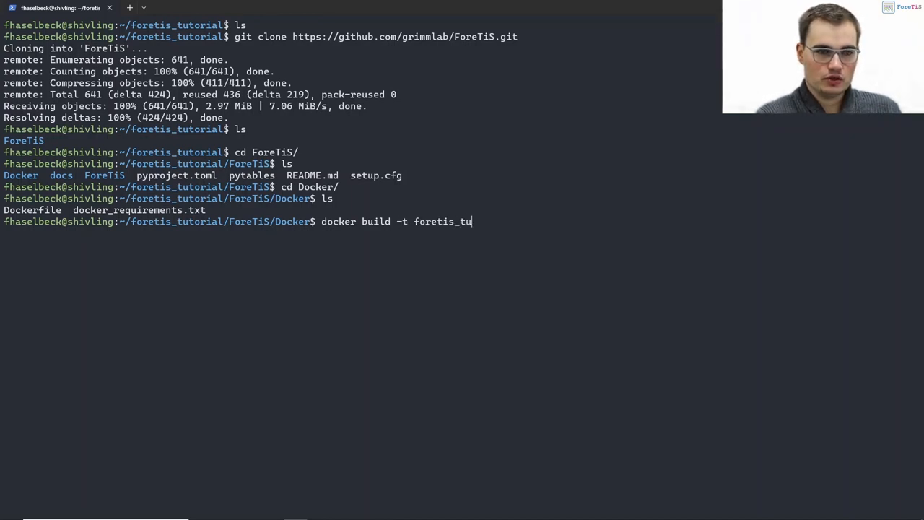
text(torial_imag)
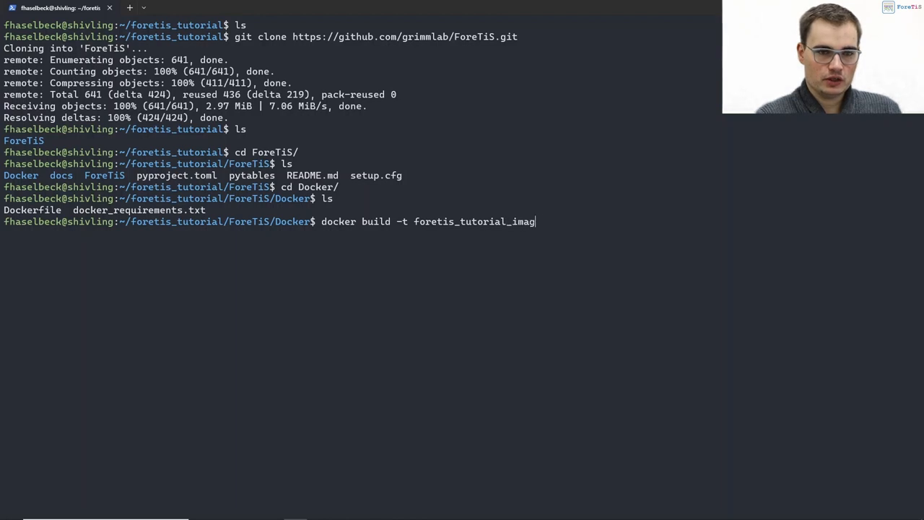
text(e)
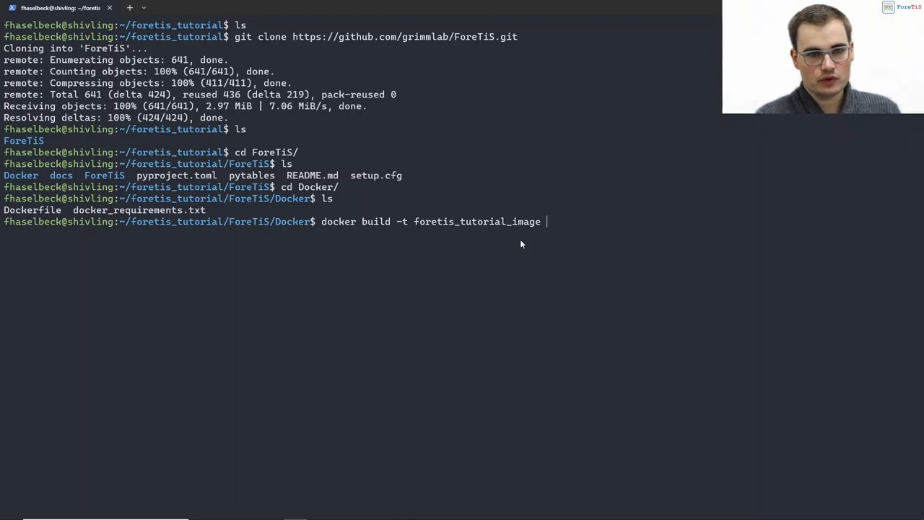
text(.)
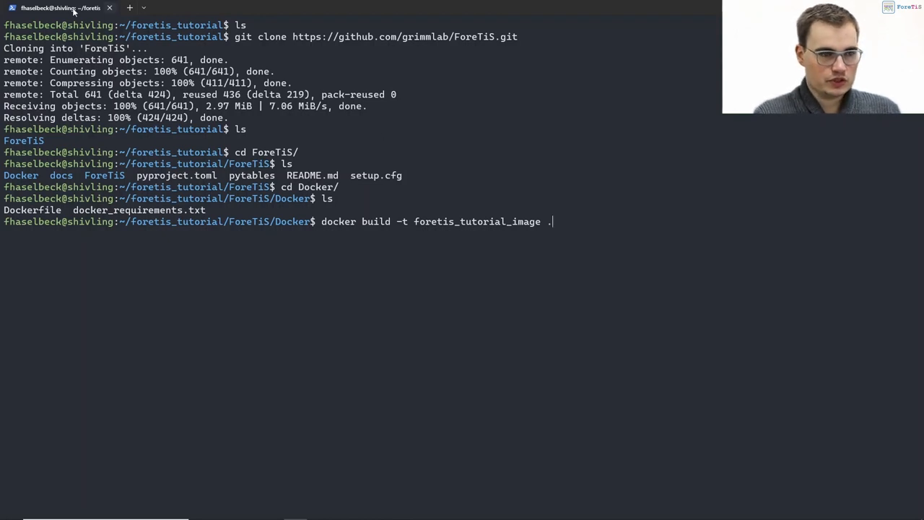
mouse_move(173, 247)
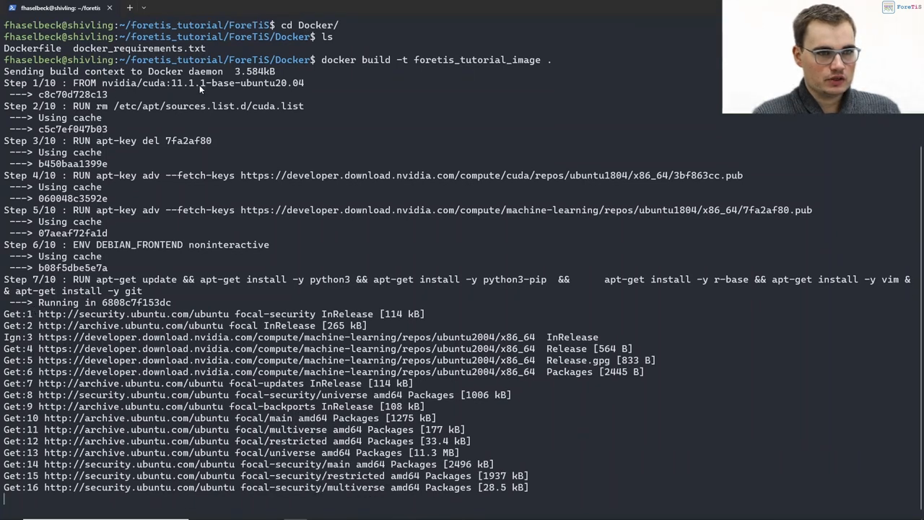
mouse_move(195, 83)
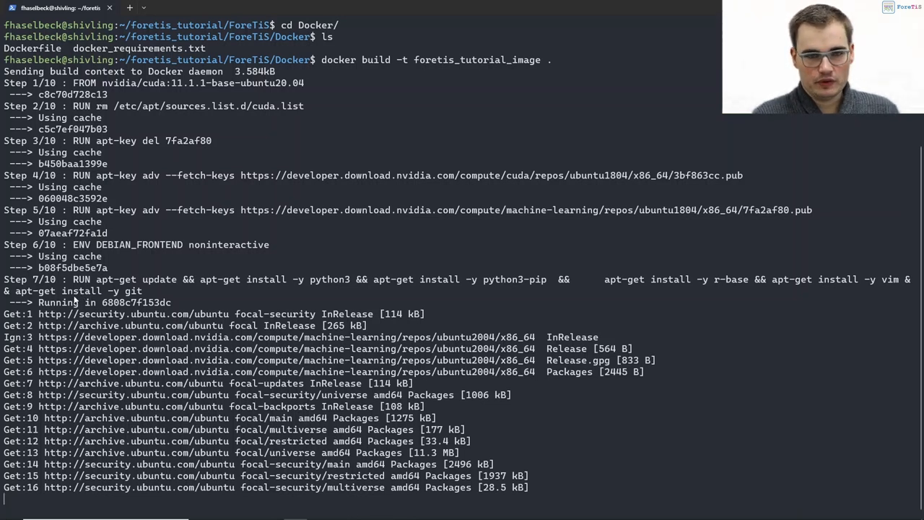
Scroll through the image build's apt-get package installation output
scroll(down, 3)
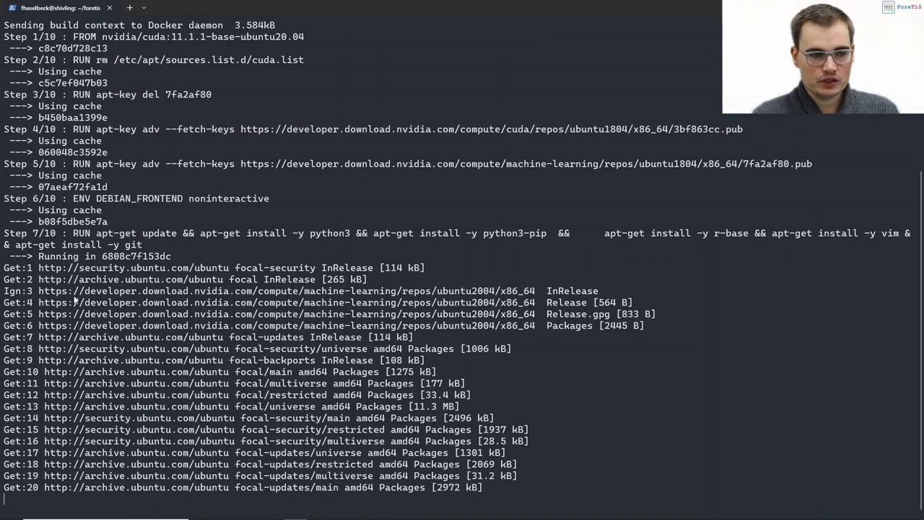
scroll(down, 3)
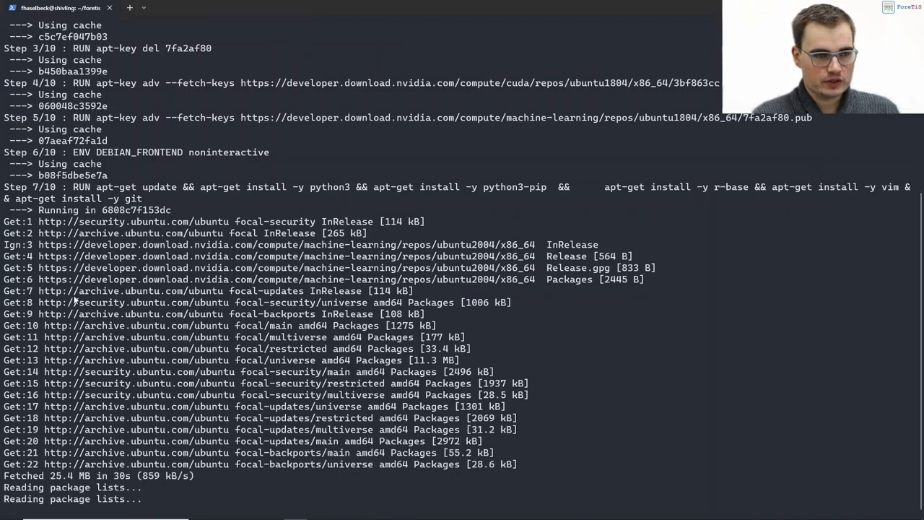
scroll(down, 3)
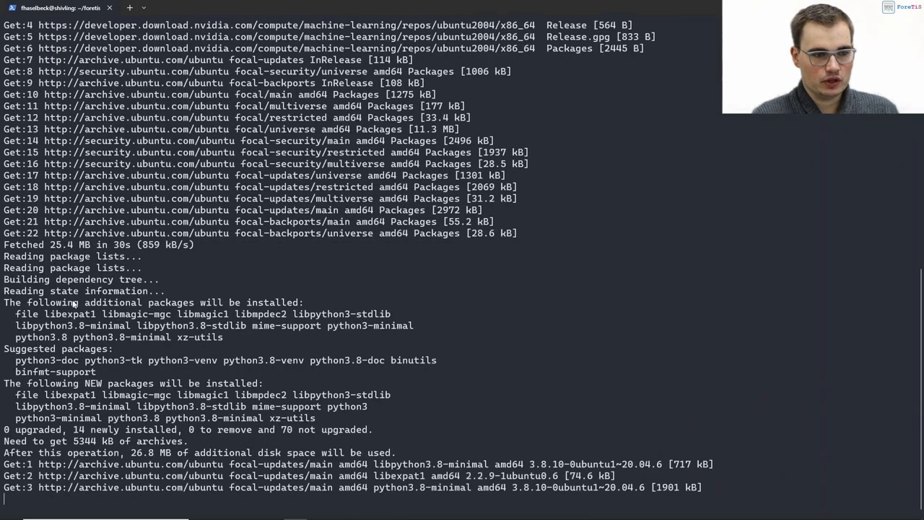
scroll(down, 3)
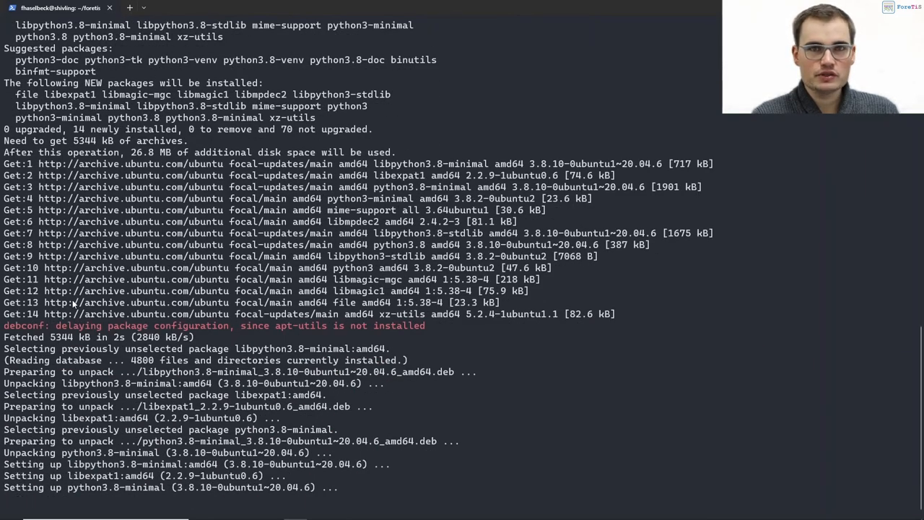
scroll(down, 3)
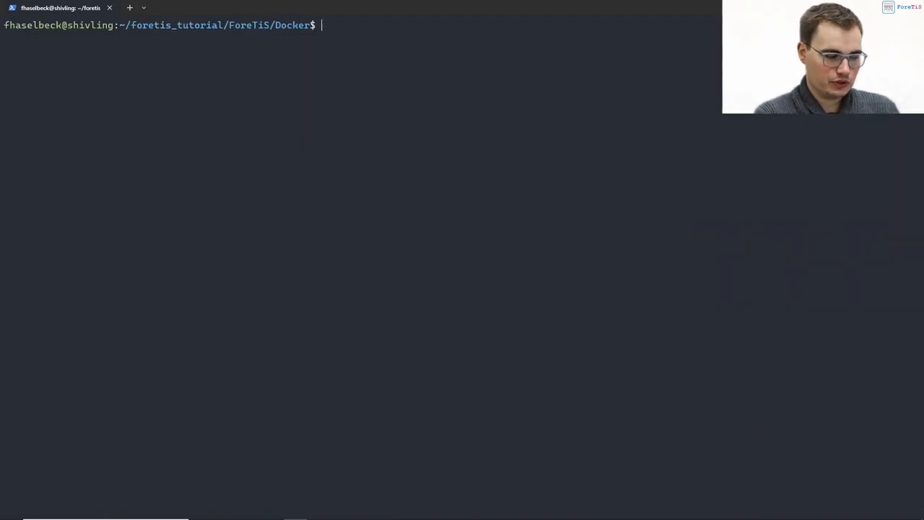
Start docker run -it mounting /home/fhaselbeck at /myhome in the container
text(docker run)
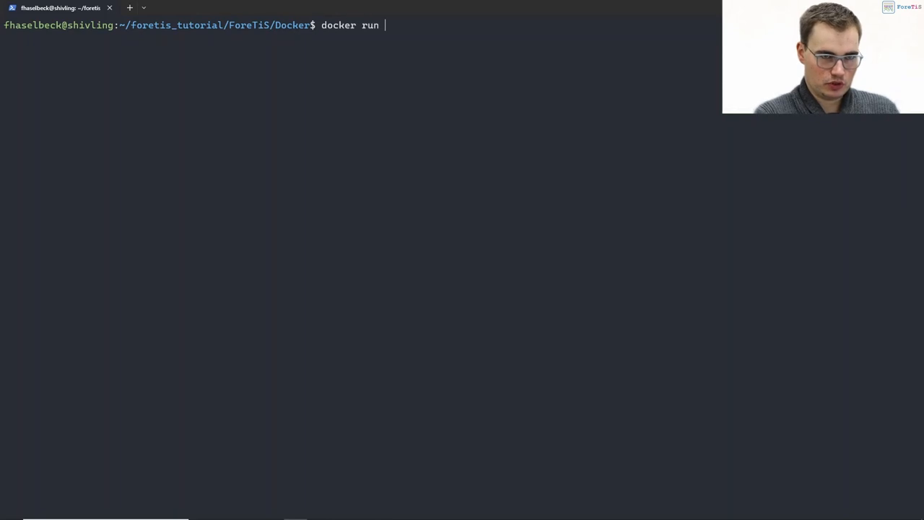
text(-it)
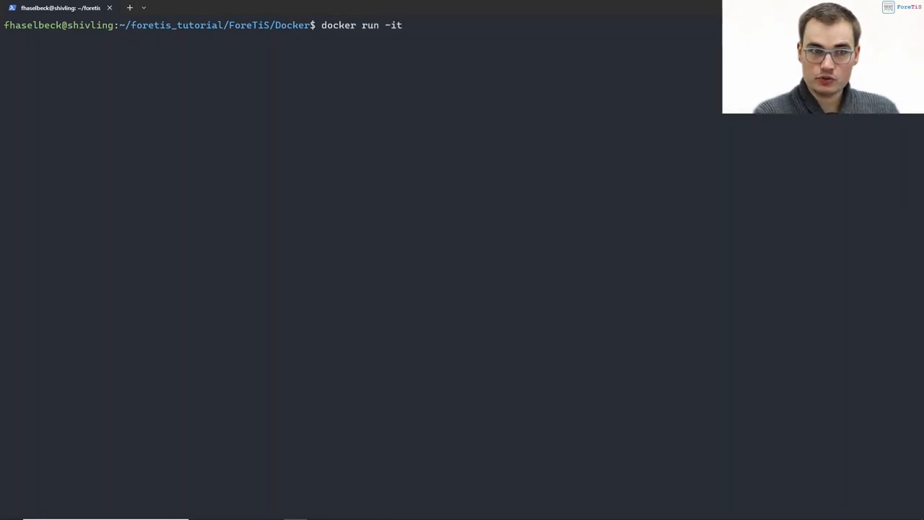
text(-)
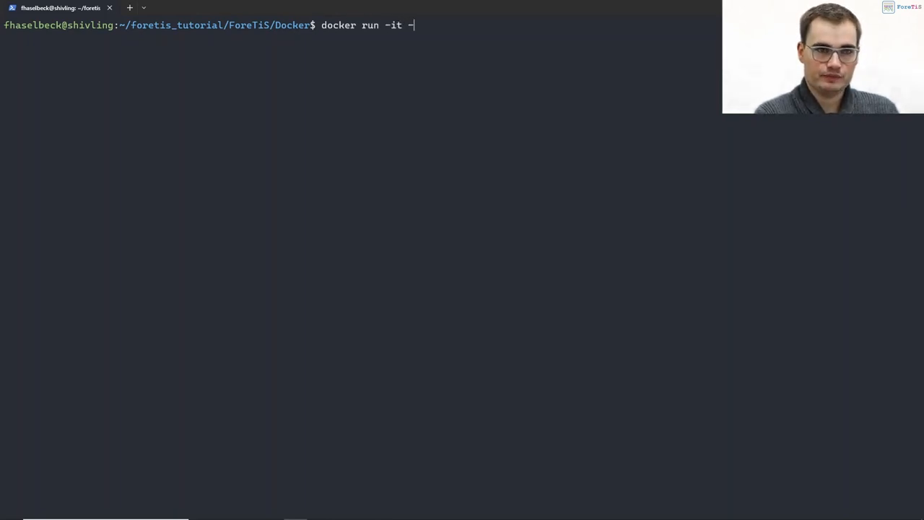
text(v)
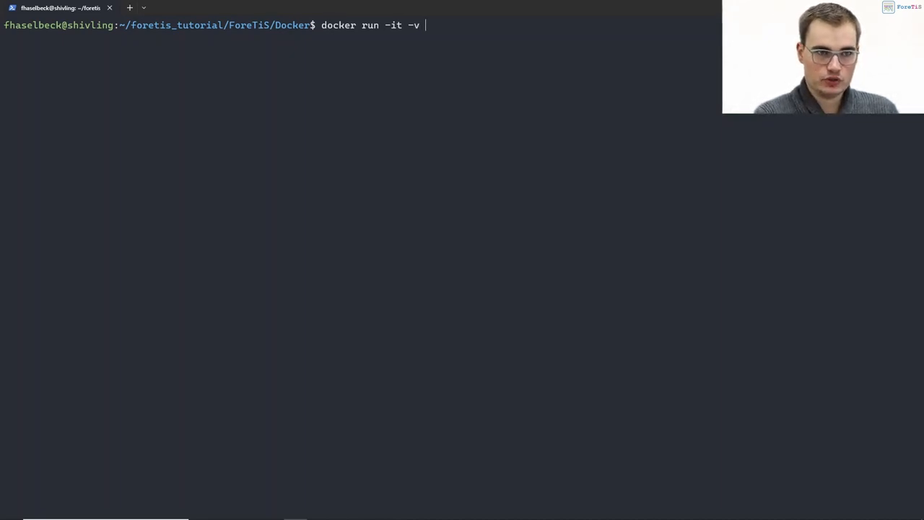
text(/home/)
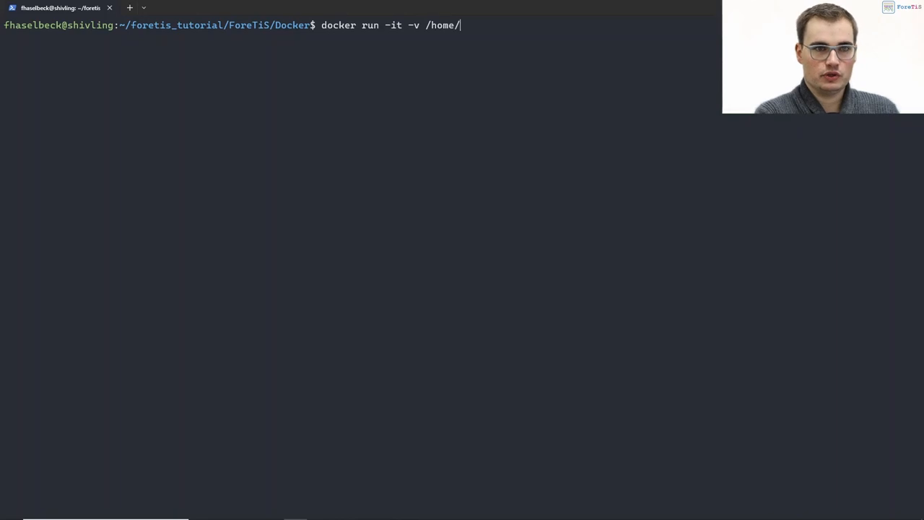
text(fhaselbeck)
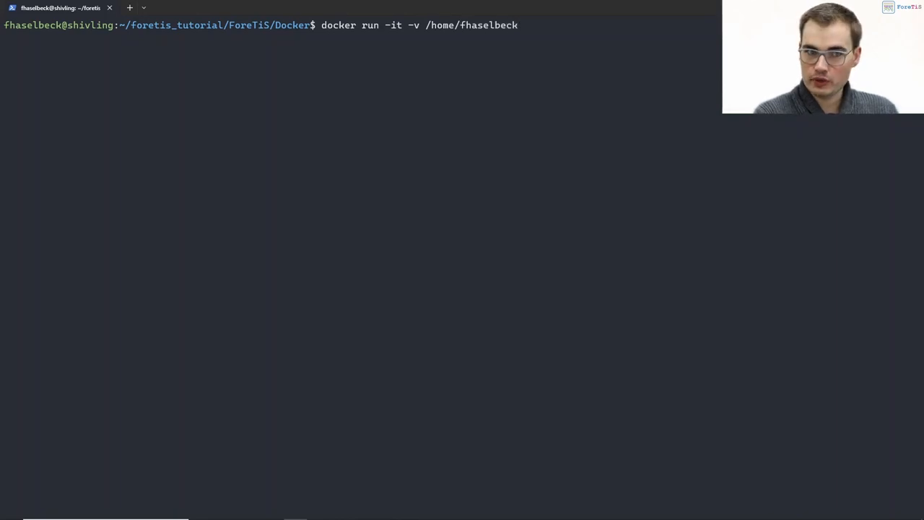
text(:)
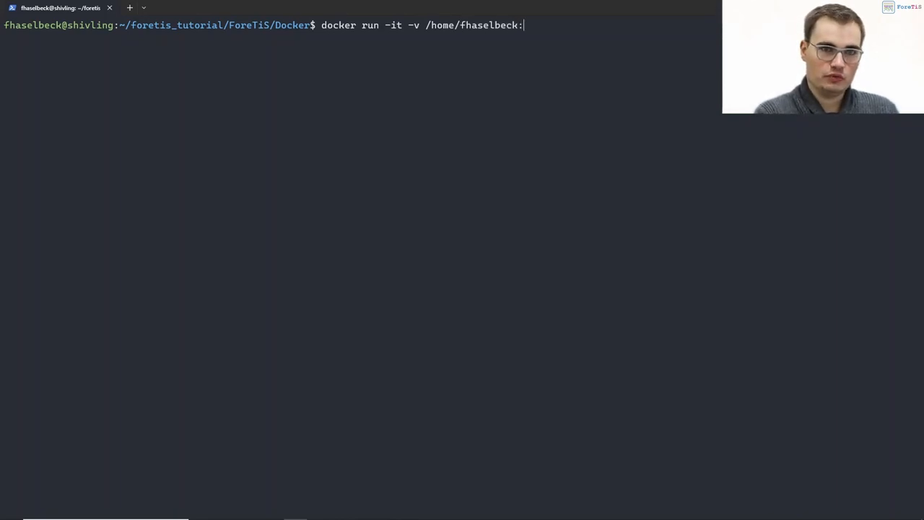
text(/my)
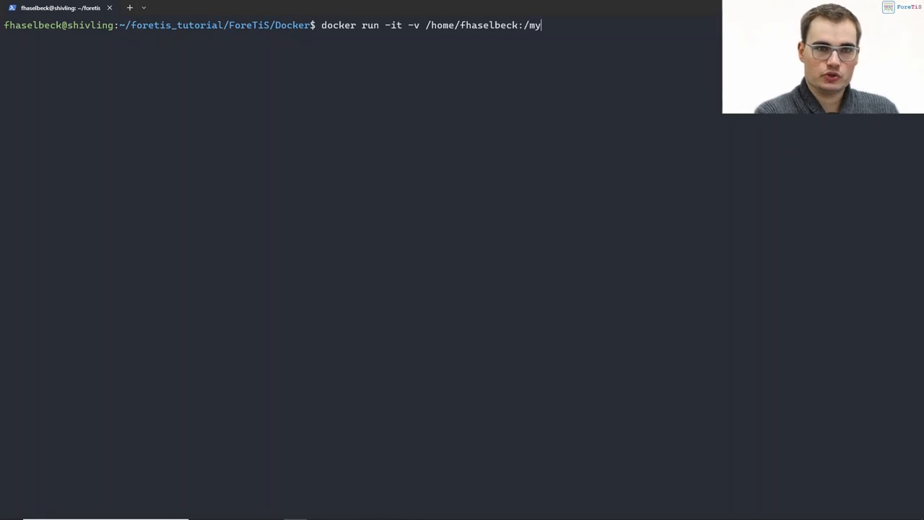
text(home --g)
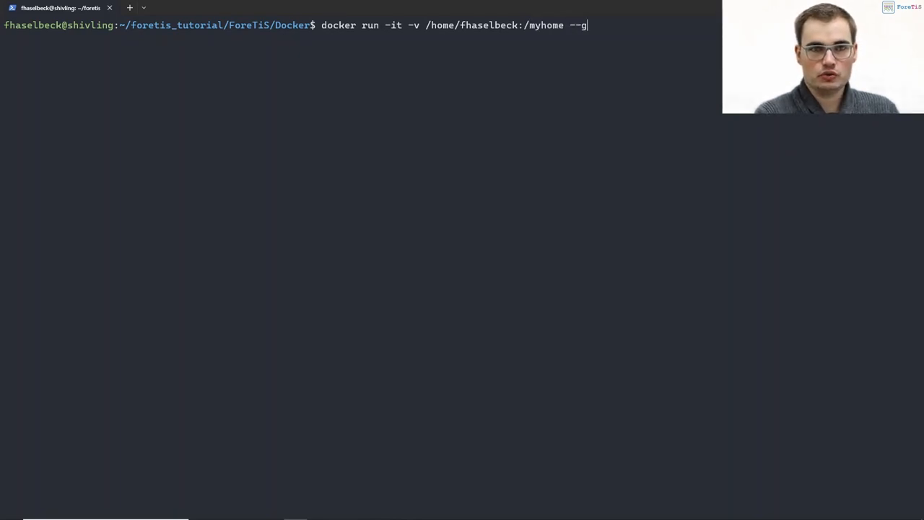
Add --gpus device=0, name it foretis_tutorial, and launch from foretis_tutorial_image
text(pus device)
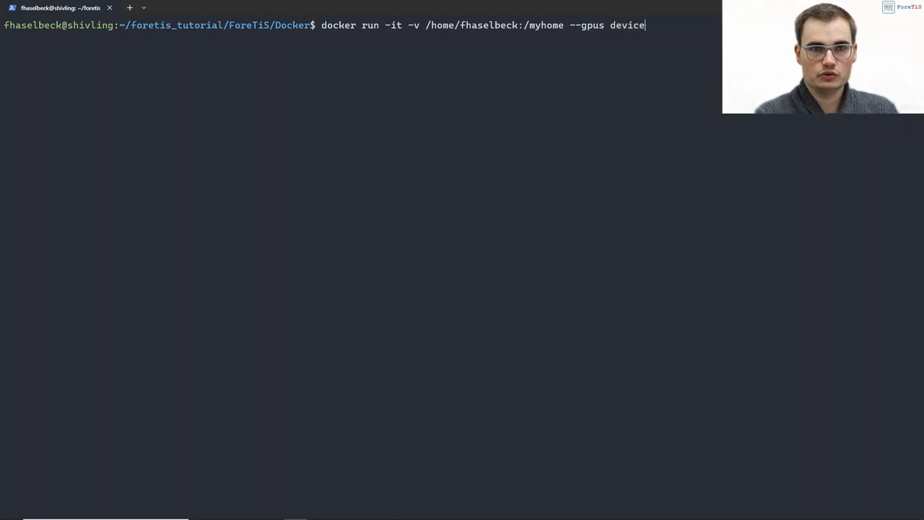
text(=0 --name)
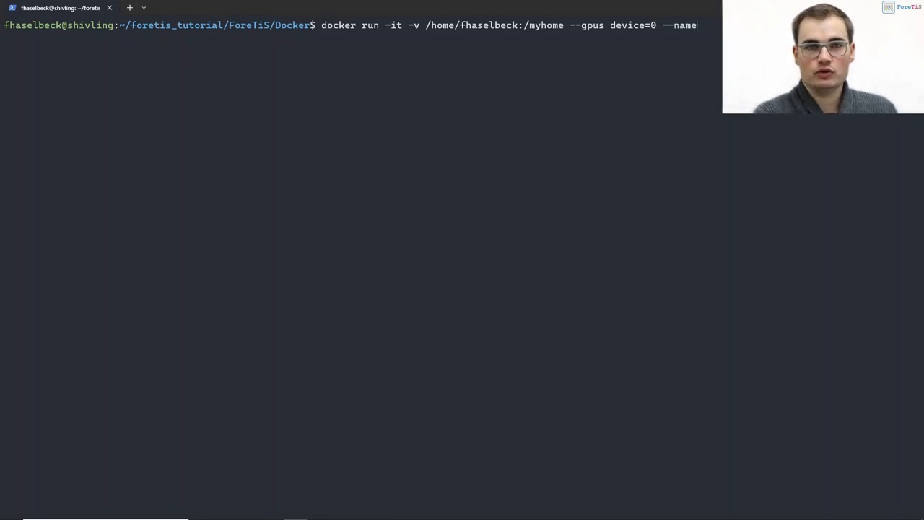
text(fore)
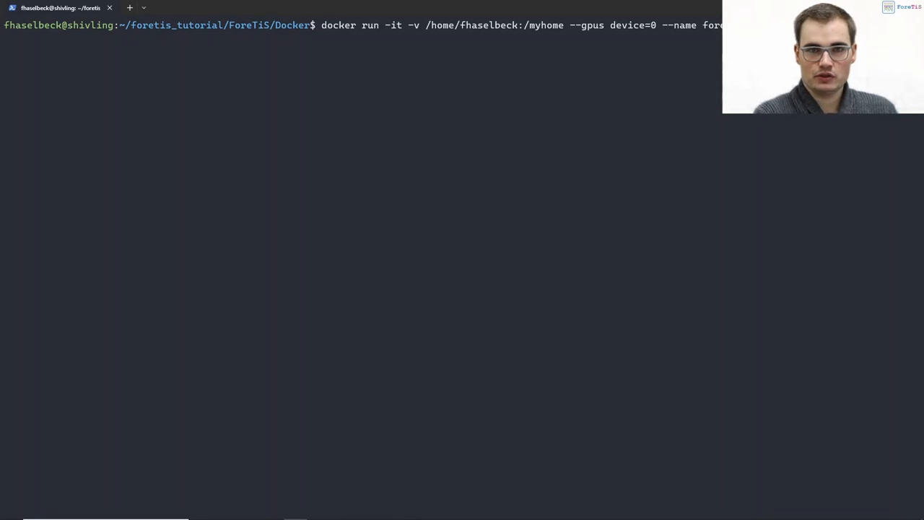
text(uti)
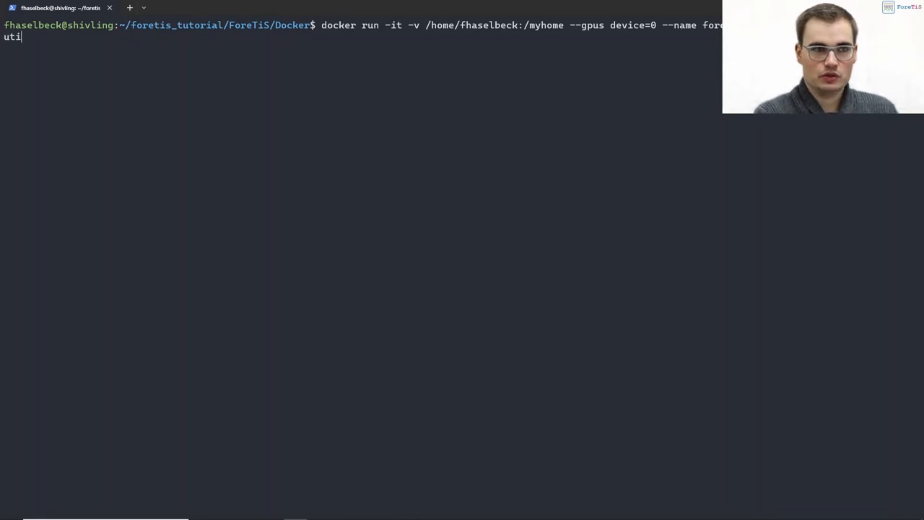
text(orial)
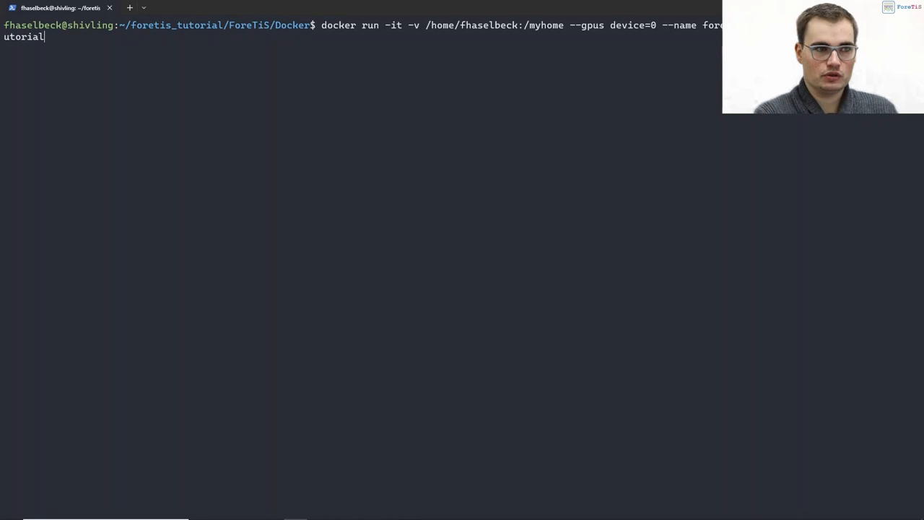
text(_image)
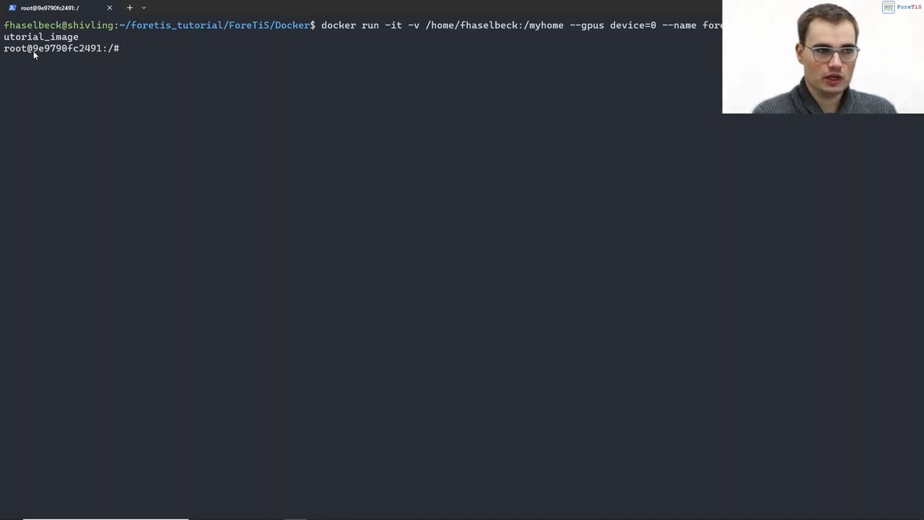
Inside the container, move into /myhome/foretis_tutorial and list the ForeTiS folder there
text(ls)
text(c)
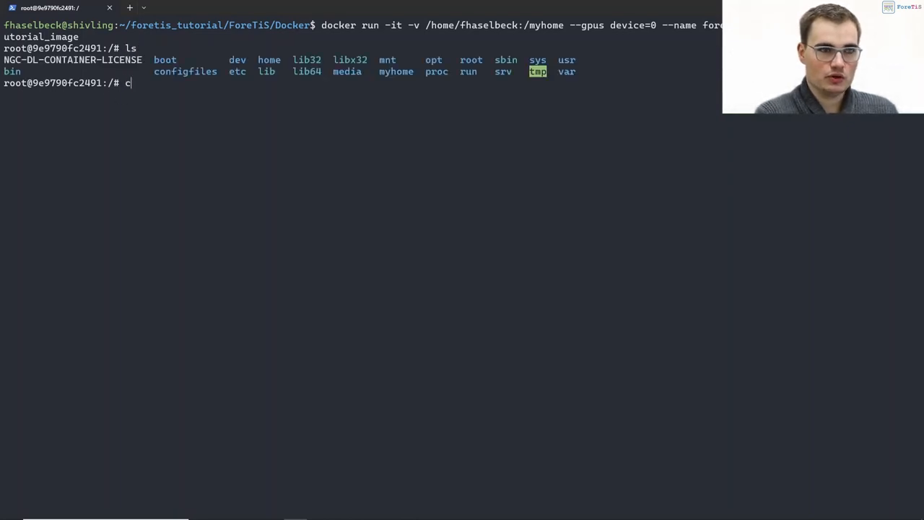
text(d myhome/)
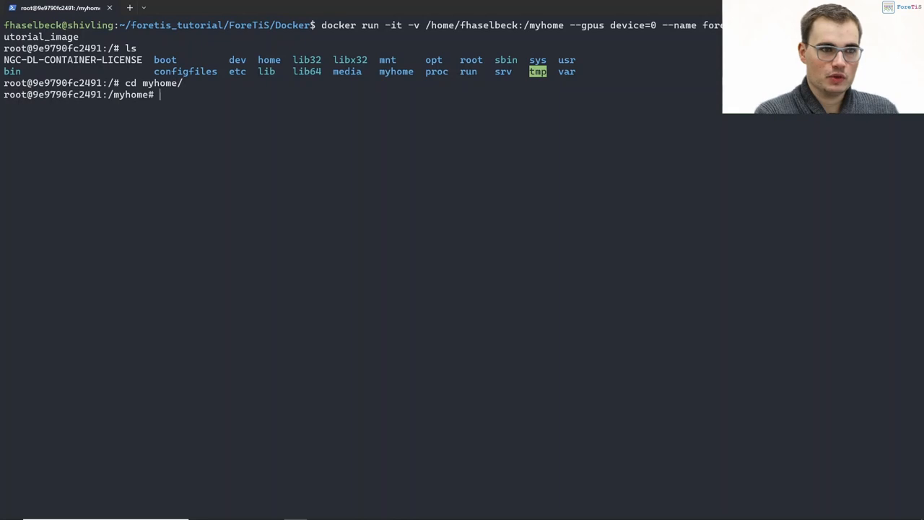
text(ls)
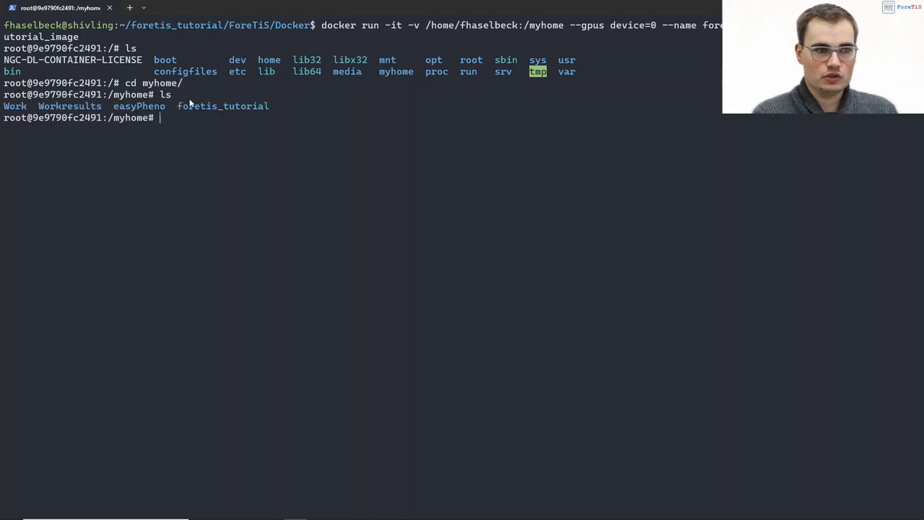
text(cd foretis_tutorial/)
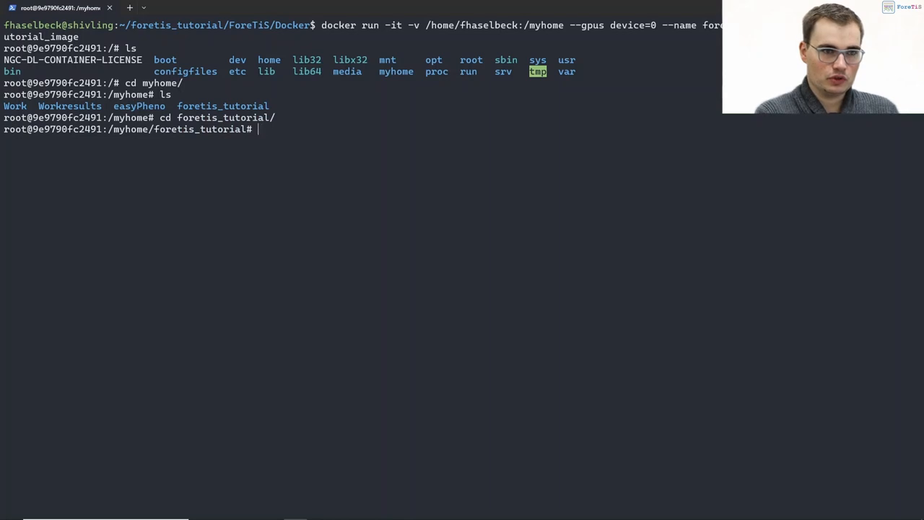
text(ls)
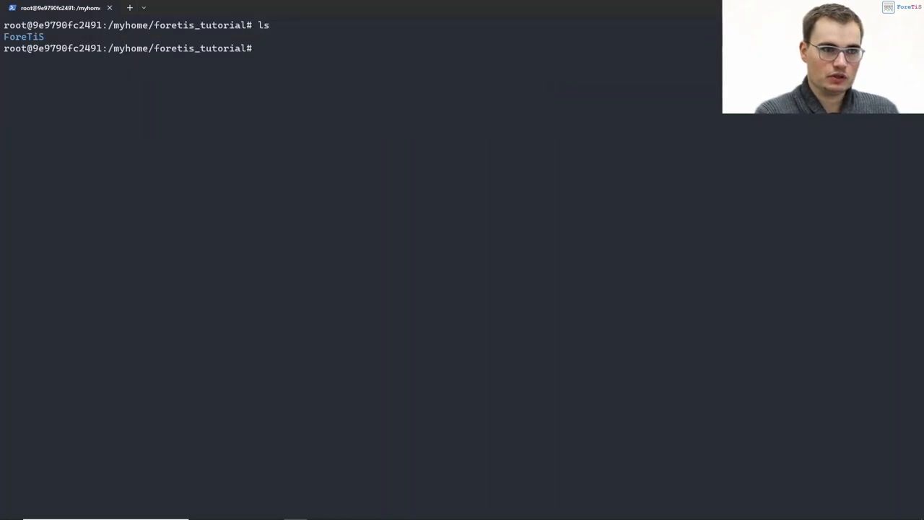
text(cd)
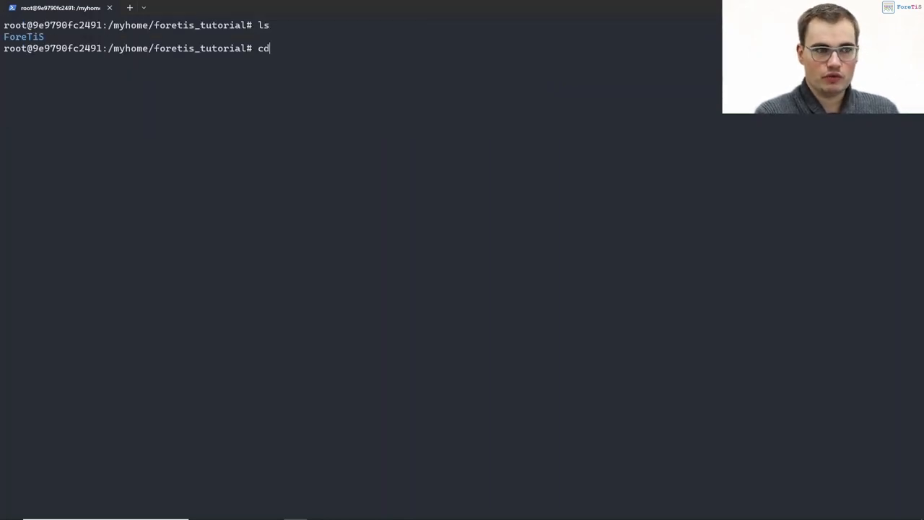